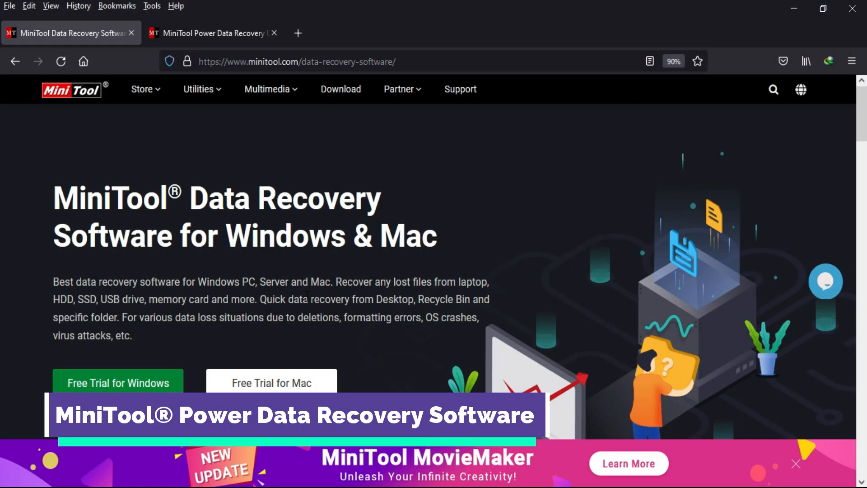
Launch the newly installed MiniTool Power Data Recovery from the installer's Start Now
{"action": "scroll", "scroll_direction": "down", "scroll_amount": 3}
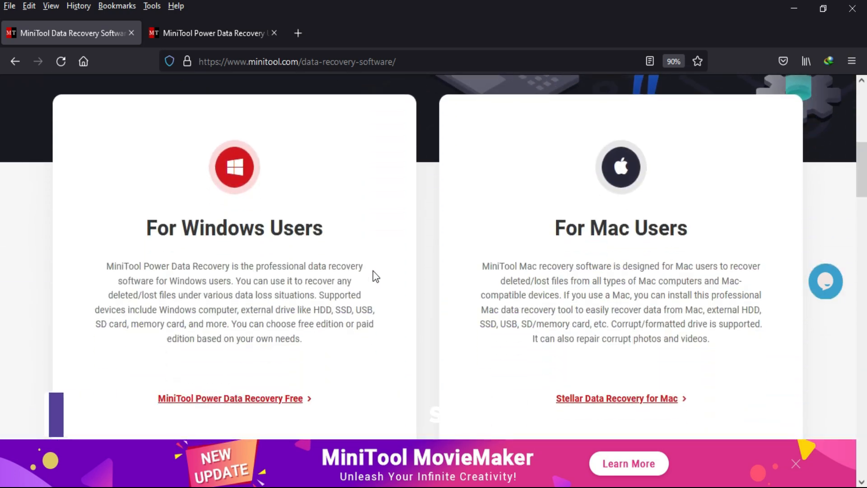
{"action": "scroll", "scroll_direction": "down", "scroll_amount": 3}
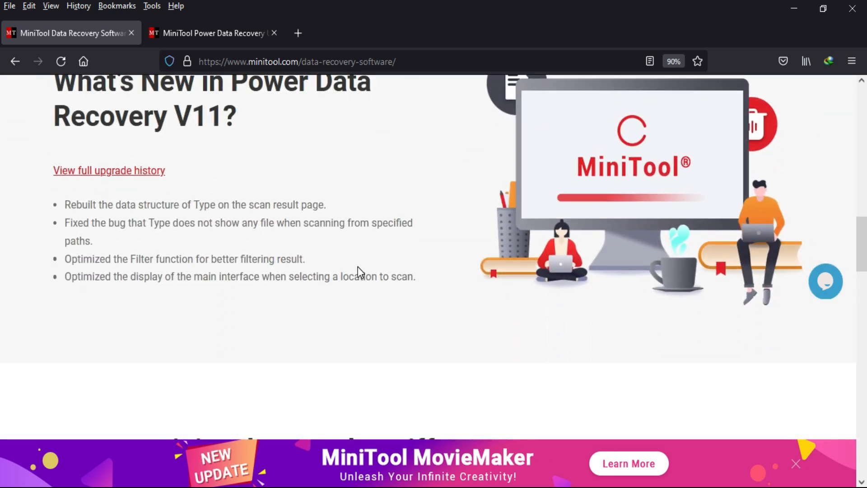
{"action": "scroll", "scroll_direction": "down", "scroll_amount": 3}
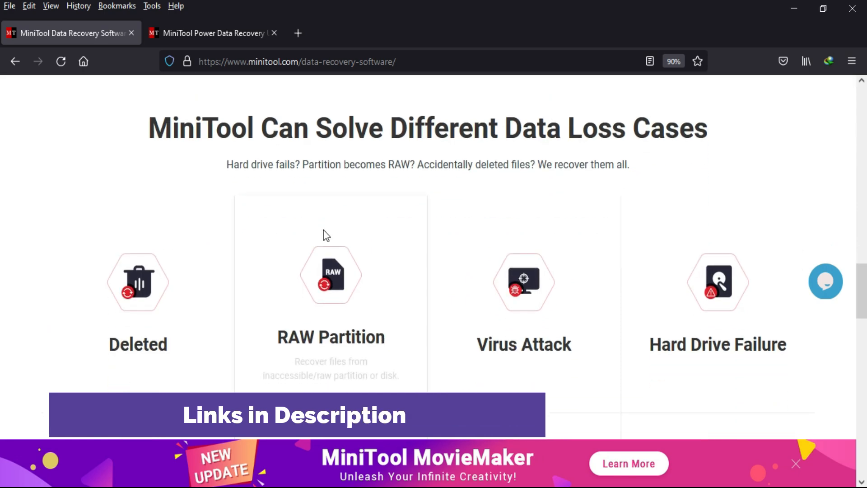
{"action": "scroll", "scroll_direction": "down", "scroll_amount": 3}
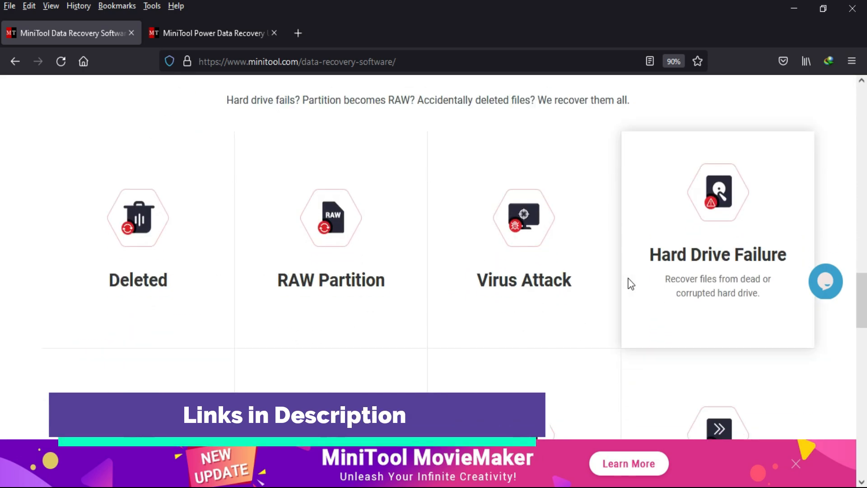
{"action": "scroll", "scroll_direction": "down", "scroll_amount": 3}
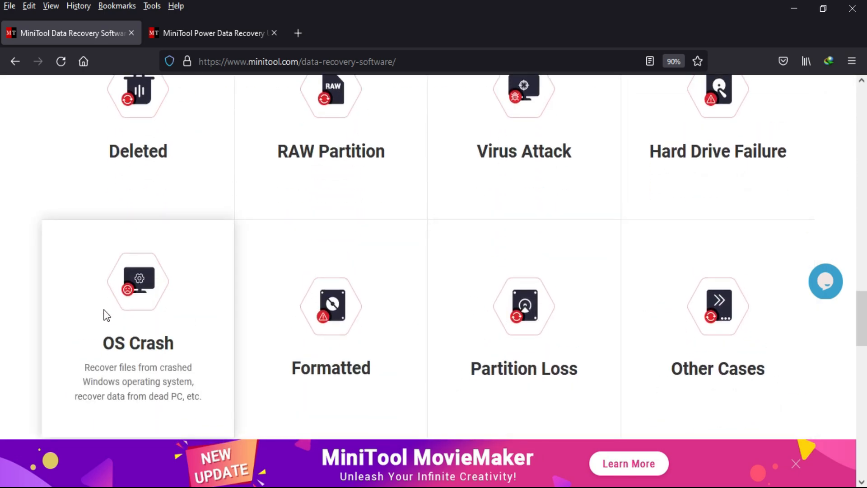
{"action": "scroll", "scroll_direction": "up", "scroll_amount": 3}
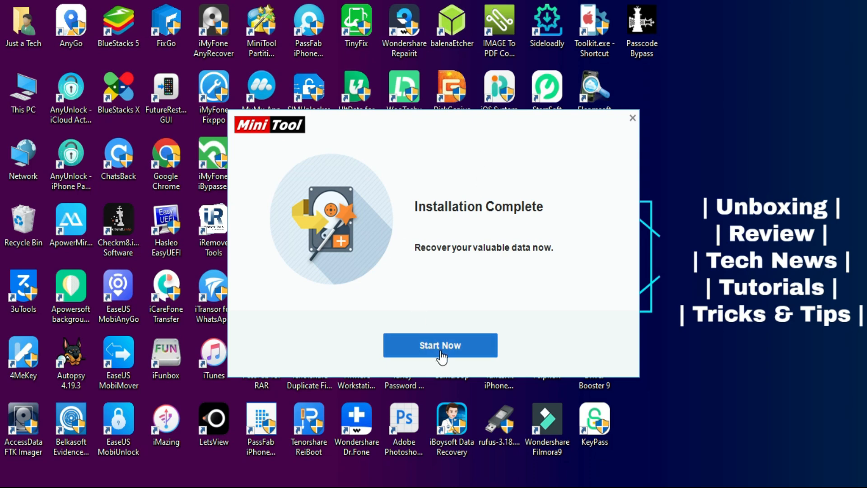
{"action": "left_click", "coordinate": [439, 344]}
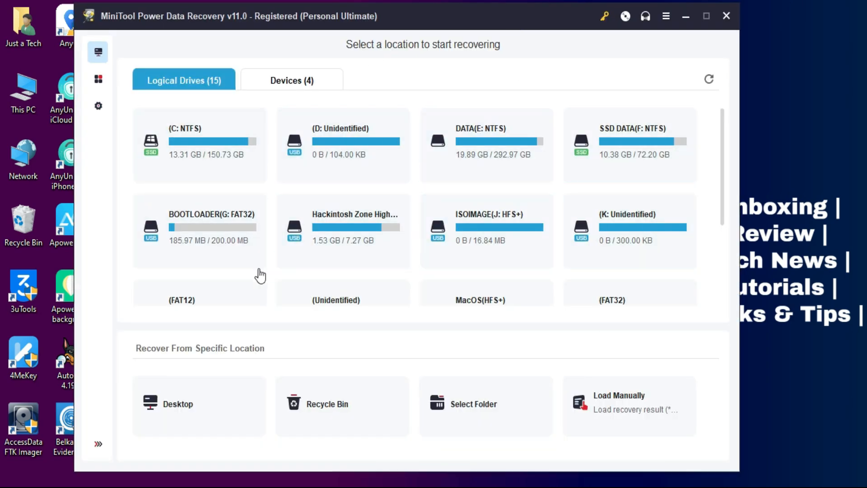
{"action": "mouse_move", "coordinate": [216, 394]}
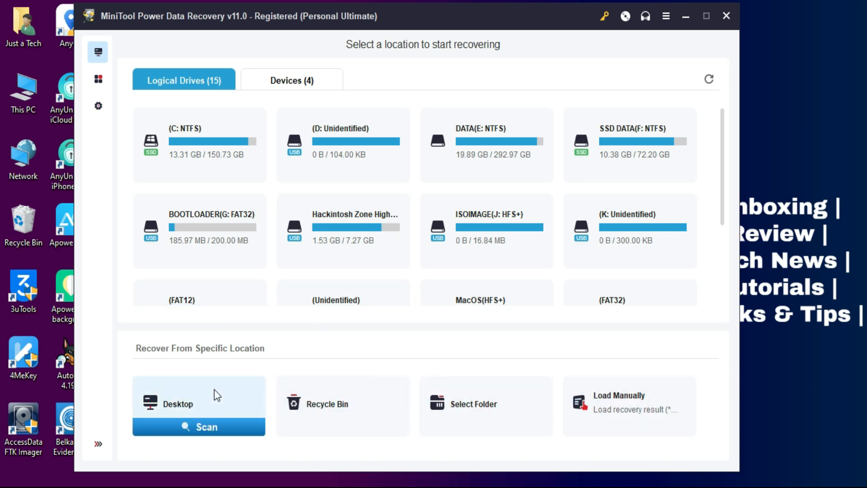
Include FAT12 file systems in the Scan Settings
{"action": "left_click", "coordinate": [291, 80]}
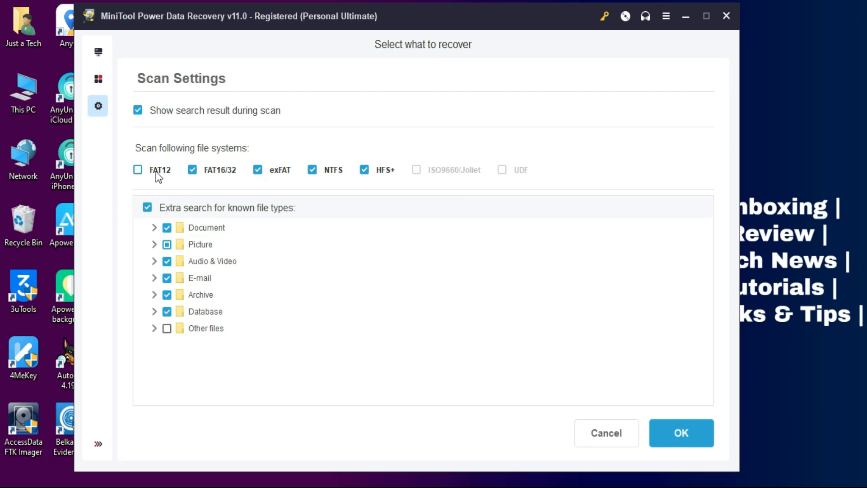
{"action": "left_click", "coordinate": [137, 170]}
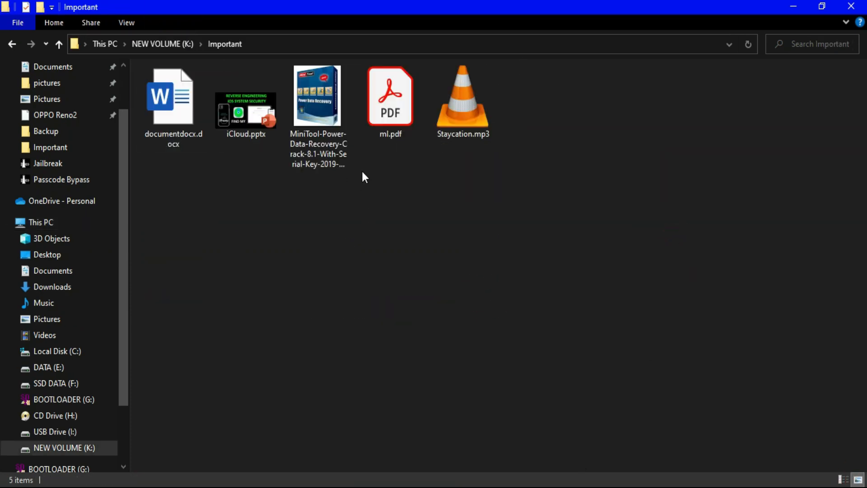
Play Staycation.mp3 from the Important folder, then begin formatting NEW VOLUME (K:)
{"action": "left_click", "coordinate": [462, 96]}
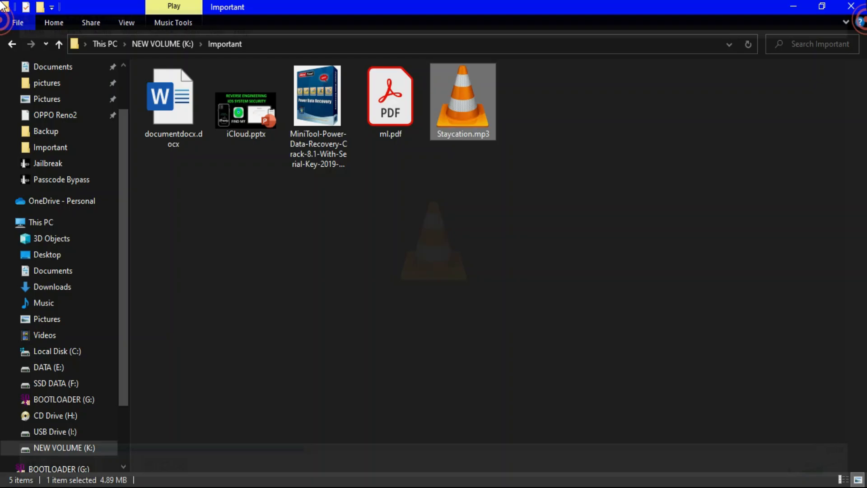
{"action": "double_click", "coordinate": [172, 96]}
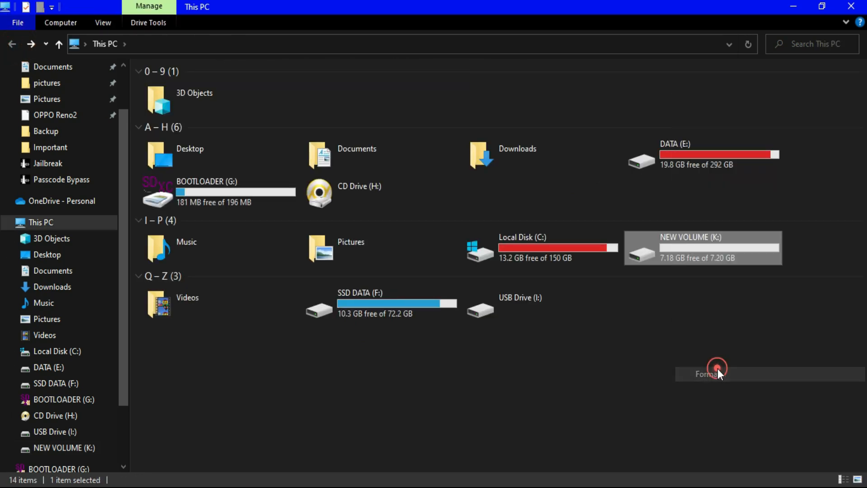
{"action": "left_click", "coordinate": [706, 373]}
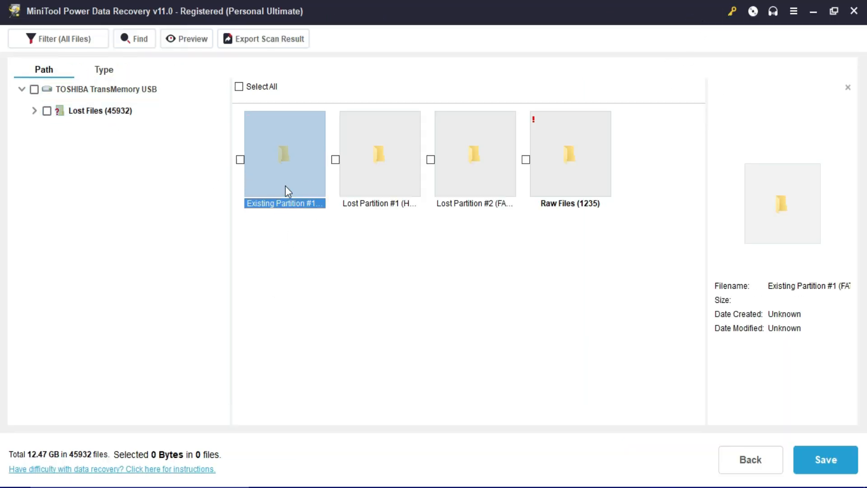
Browse Lost Files > Raw Files through MP4 audio to JPEG images and preview the Power Data Recovery box image
{"action": "left_click", "coordinate": [126, 174]}
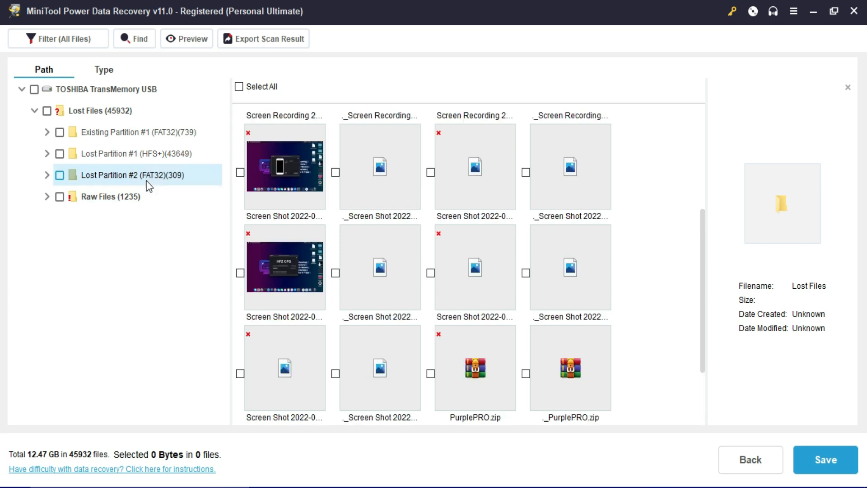
{"action": "left_click", "coordinate": [110, 197]}
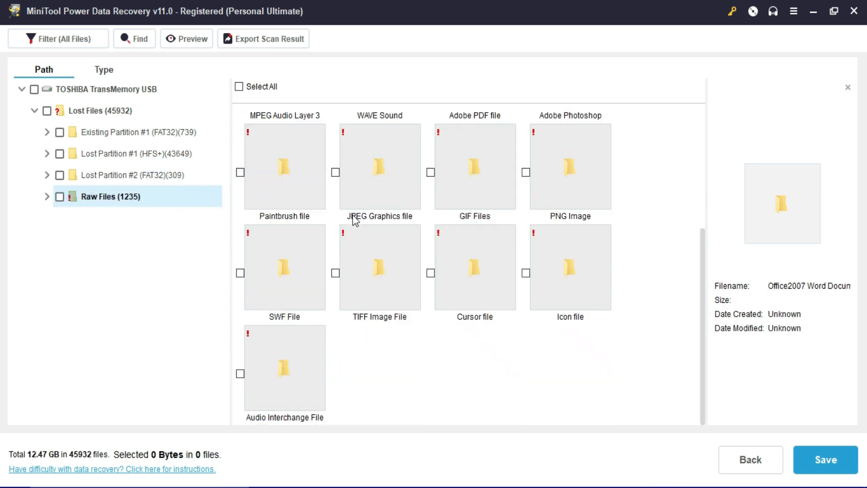
{"action": "left_click", "coordinate": [47, 196]}
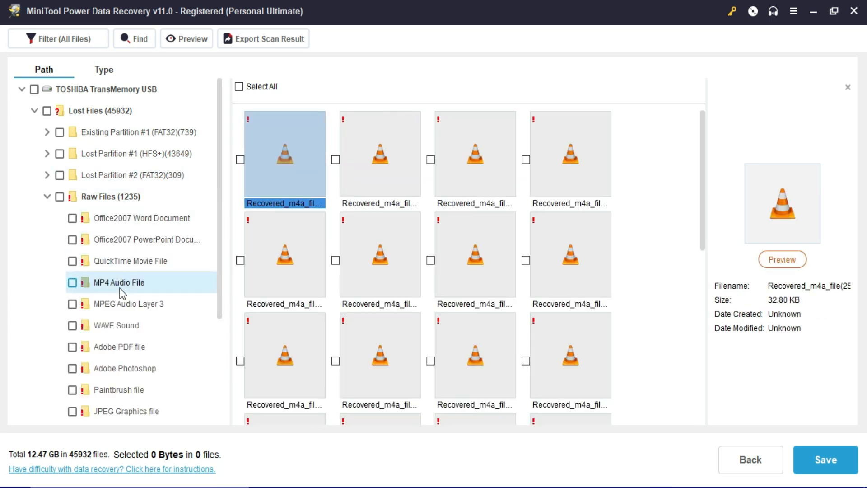
{"action": "left_click", "coordinate": [118, 347]}
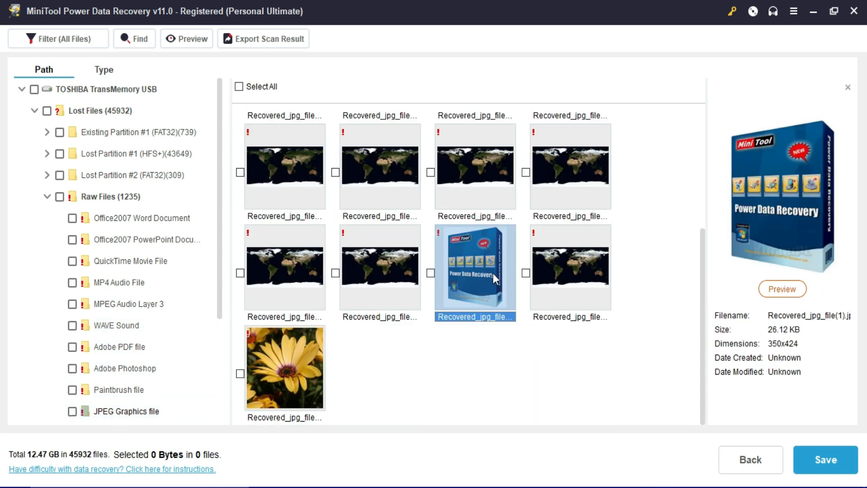
{"action": "left_click", "coordinate": [113, 325]}
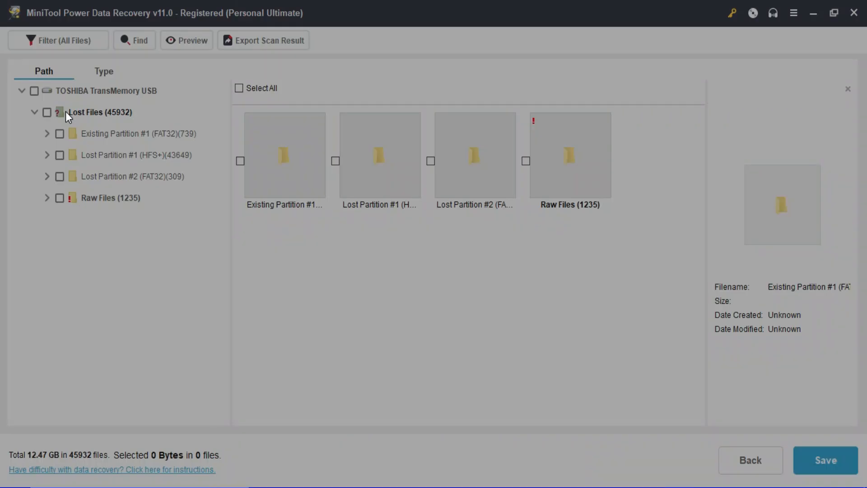
Apply the advanced filter for the *.mp3,*.wav,*.avi,*.mpg extension group
{"action": "left_click", "coordinate": [58, 40]}
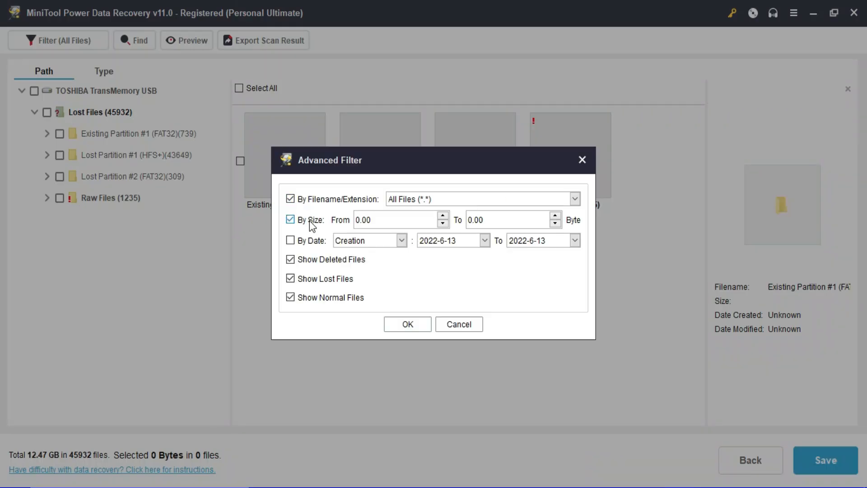
{"action": "left_click", "coordinate": [290, 219]}
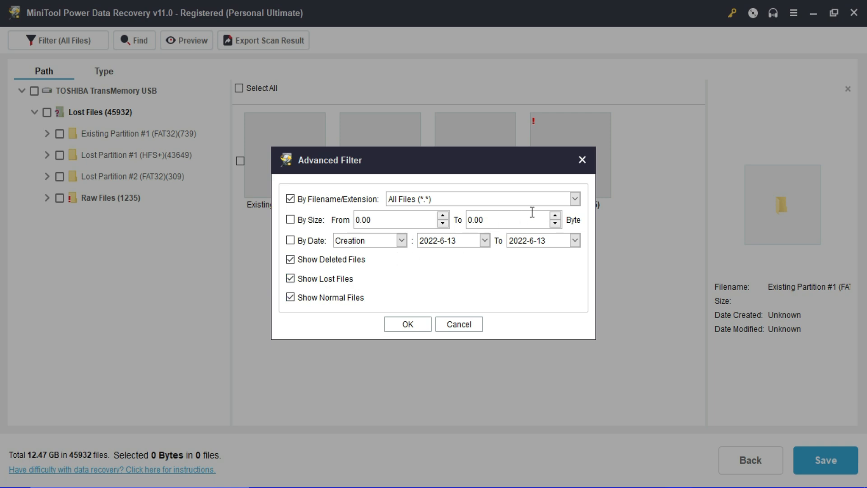
{"action": "left_click", "coordinate": [575, 199]}
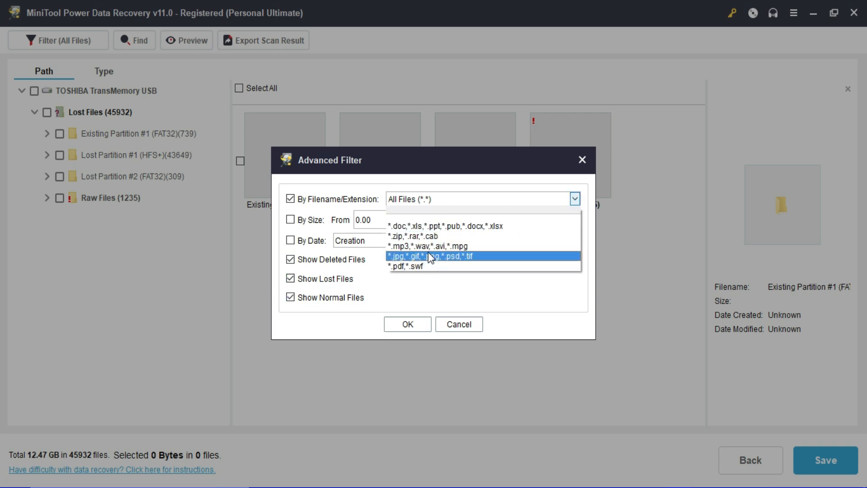
{"action": "mouse_move", "coordinate": [433, 246]}
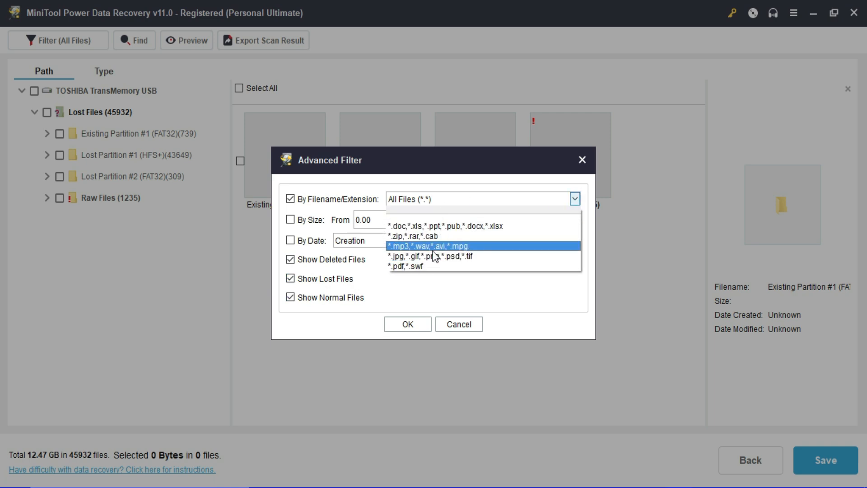
{"action": "left_click", "coordinate": [407, 323]}
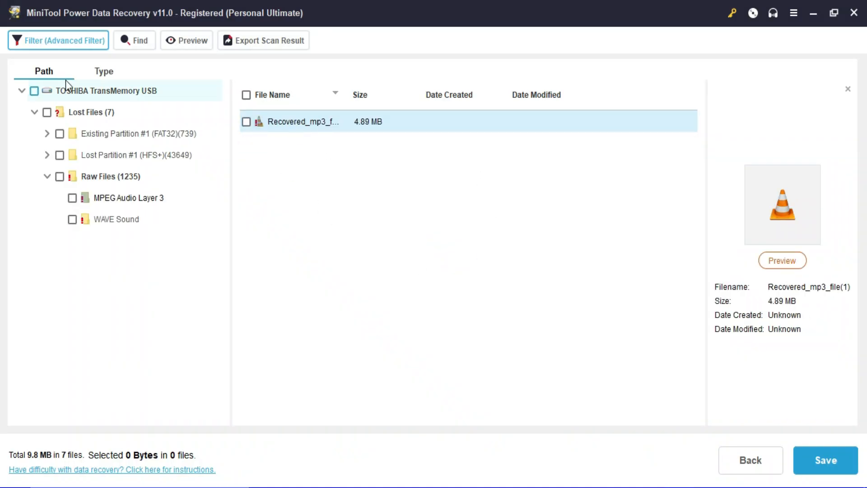
Reset the filter and search the lost files for 'document'
{"action": "left_click", "coordinate": [57, 40]}
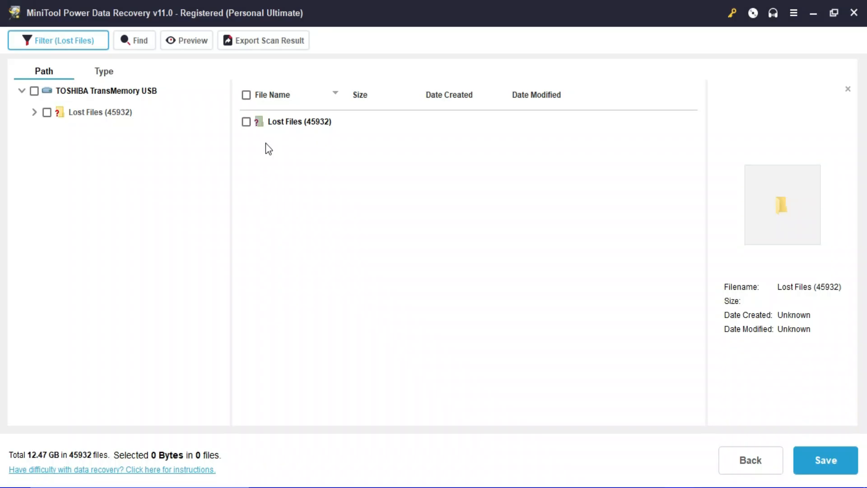
{"action": "mouse_move", "coordinate": [248, 57]}
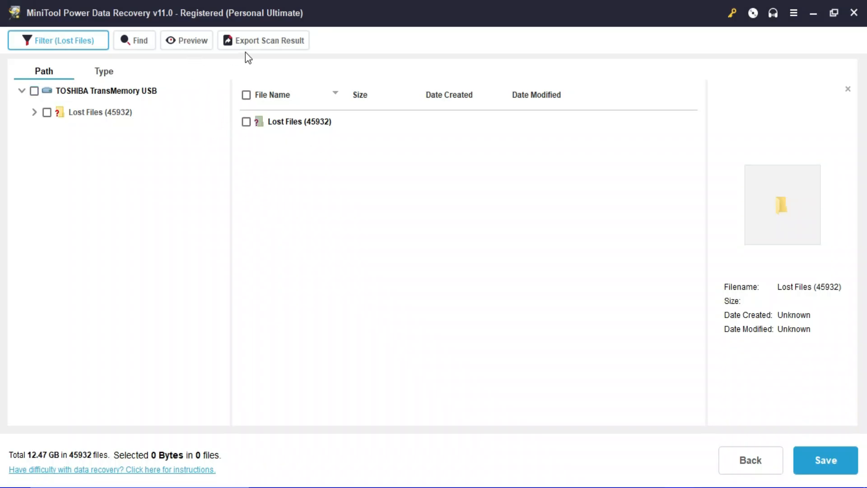
{"action": "left_click", "coordinate": [134, 40]}
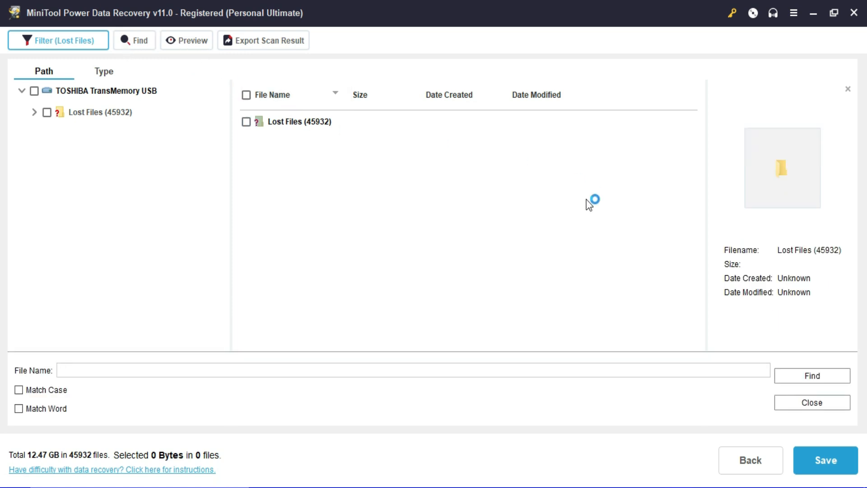
{"action": "type", "text": "d"}
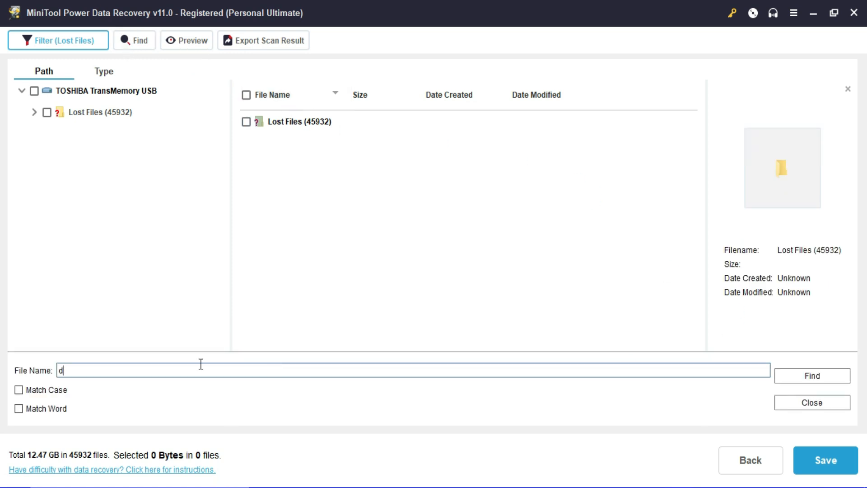
{"action": "type", "text": "ocume"}
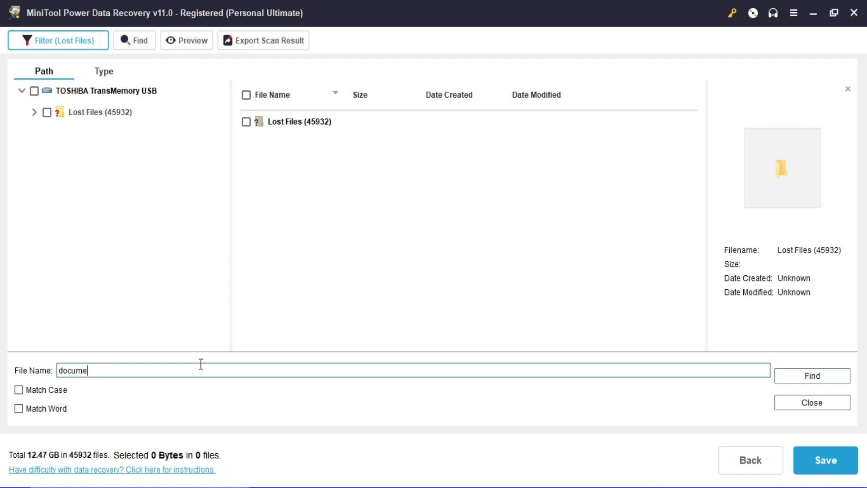
{"action": "type", "text": "nt"}
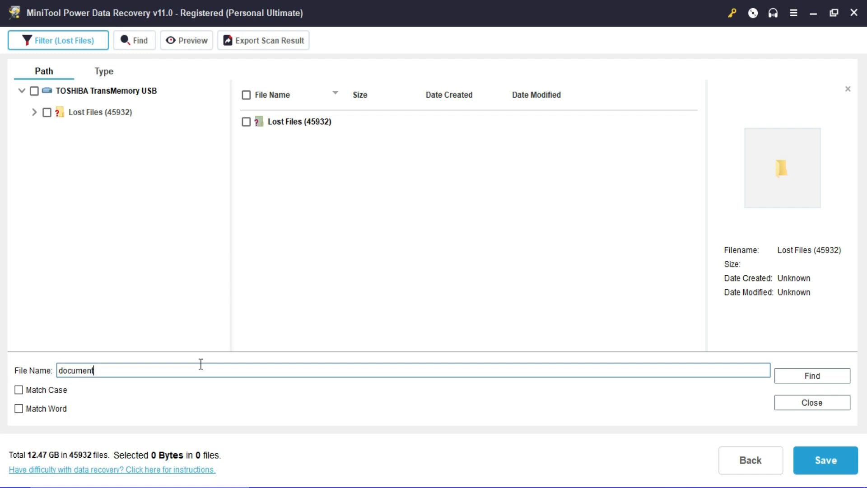
{"action": "left_click", "coordinate": [810, 375]}
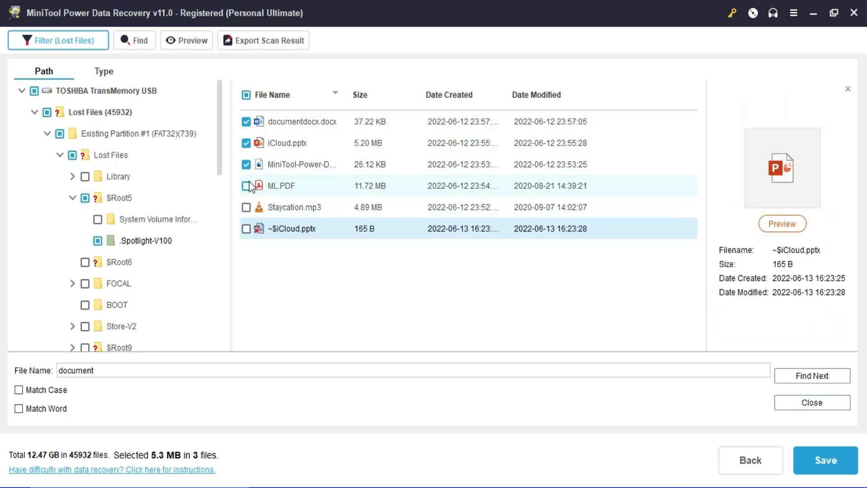
Tick all six found files and save them to the Desktop
{"action": "left_click", "coordinate": [246, 94]}
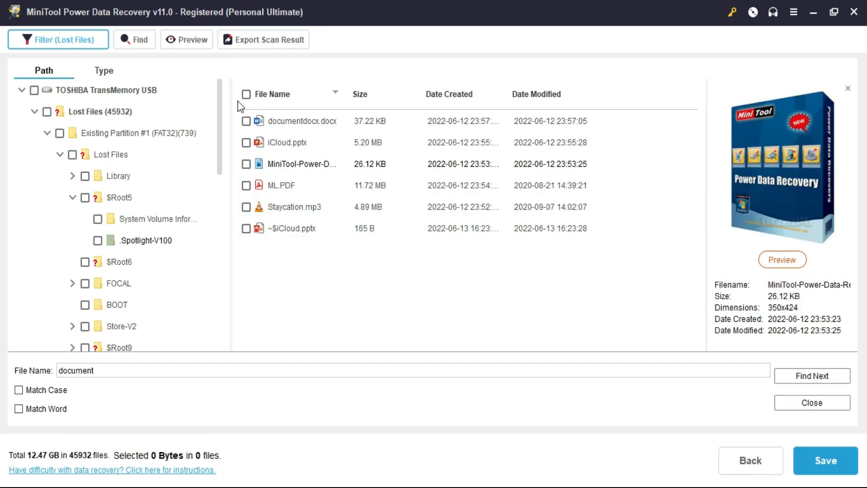
{"action": "left_click", "coordinate": [246, 94]}
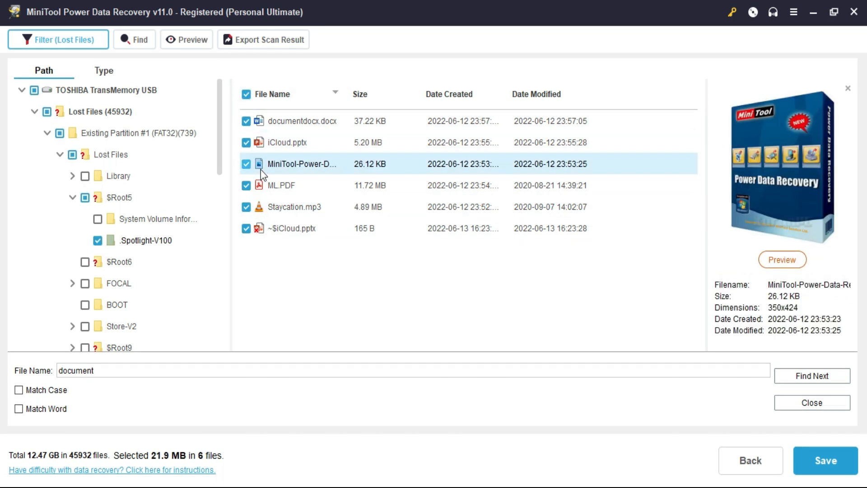
{"action": "left_click", "coordinate": [824, 460]}
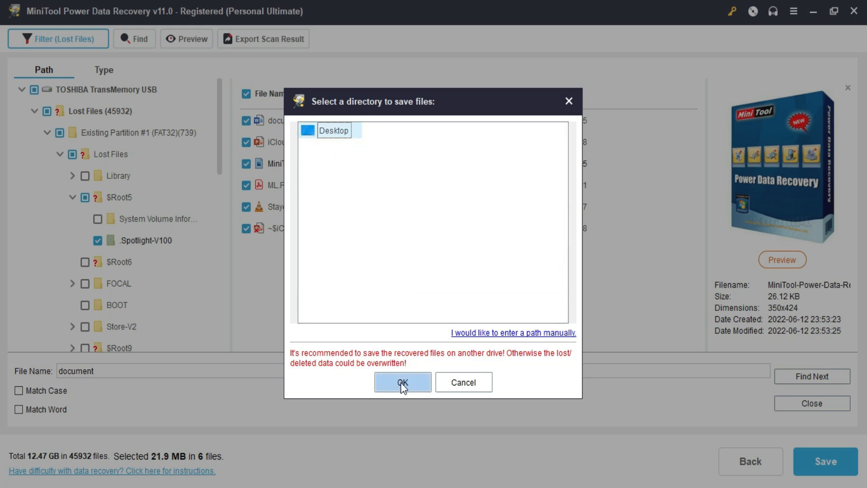
{"action": "left_click", "coordinate": [402, 382]}
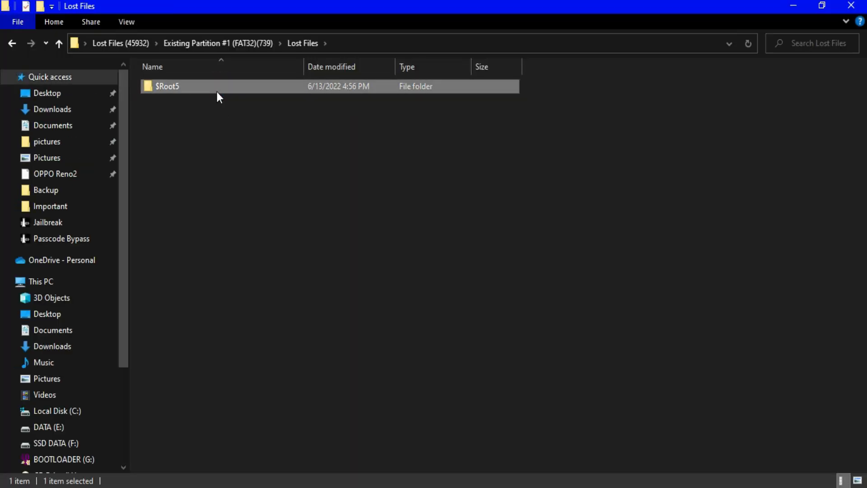
Browse into $Root5 > .Spotlight-V100 to show the six recovered files
{"action": "double_click", "coordinate": [168, 86]}
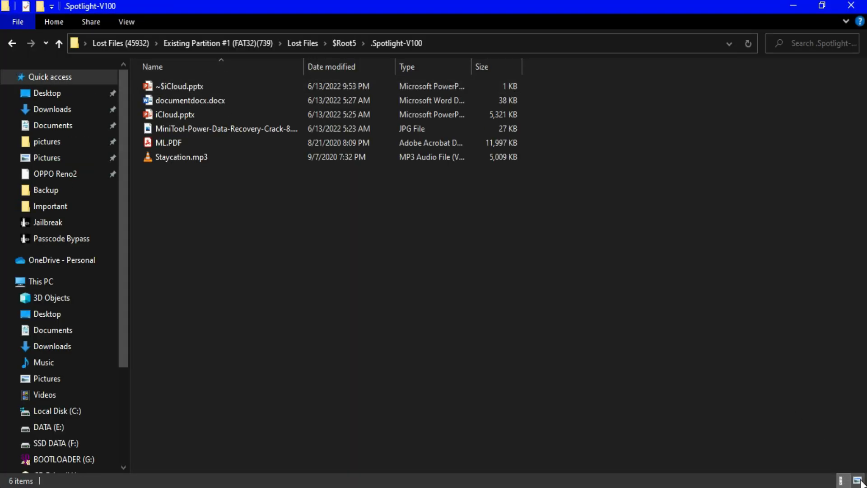
{"action": "double_click", "coordinate": [175, 114]}
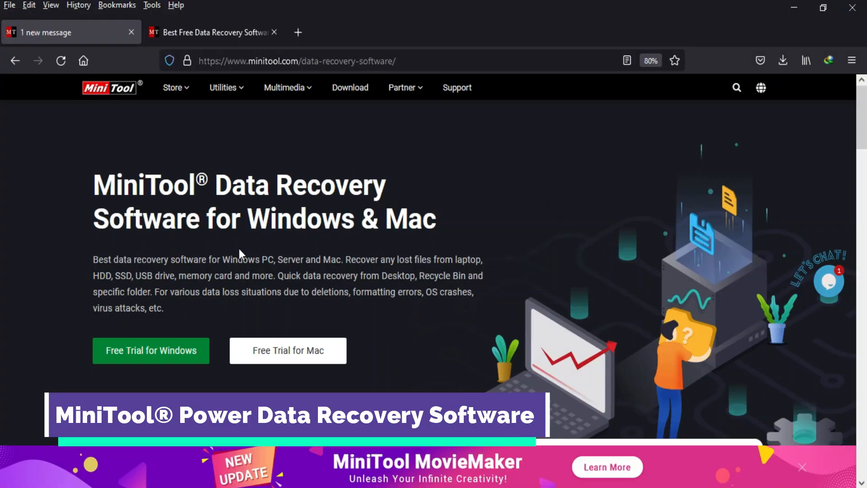
{"action": "left_click", "coordinate": [151, 350]}
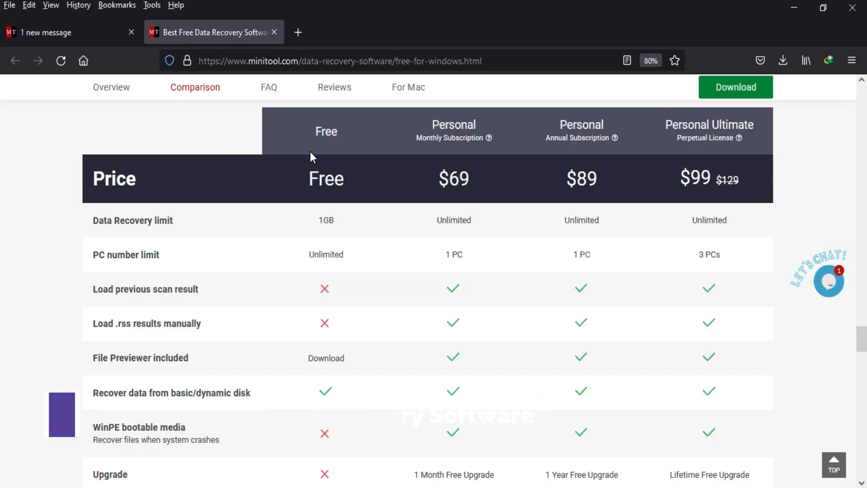
{"action": "double_click", "coordinate": [325, 220]}
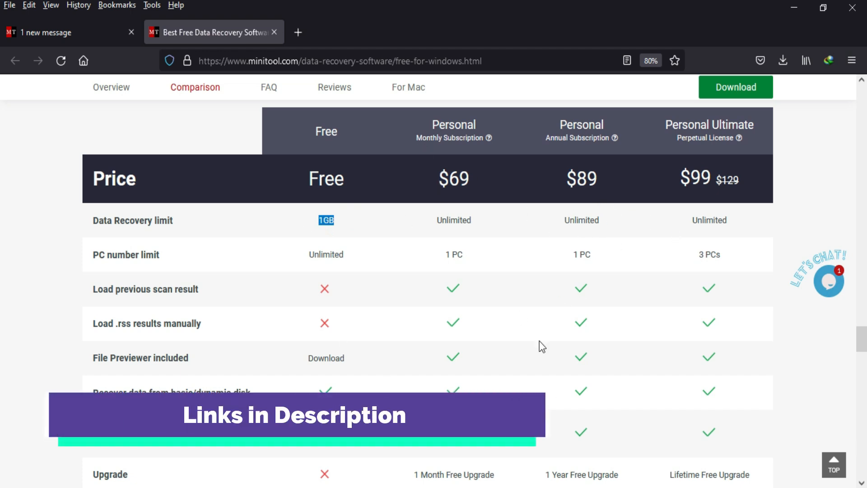
{"action": "left_click", "coordinate": [14, 61]}
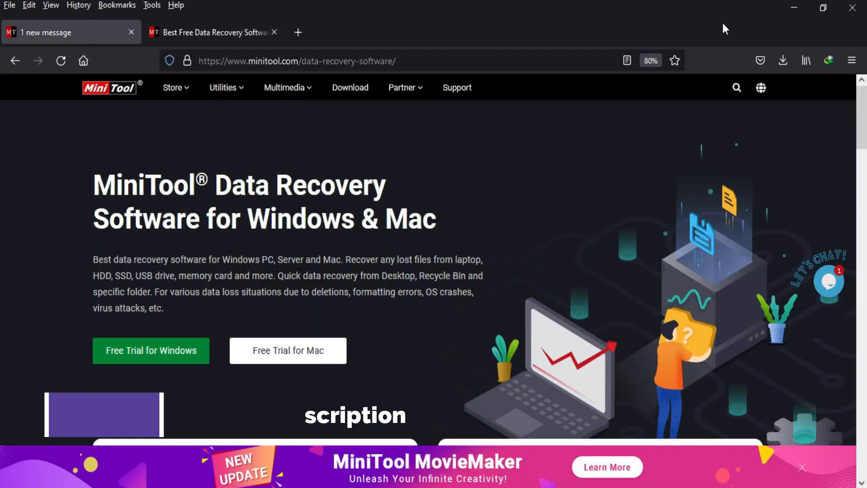